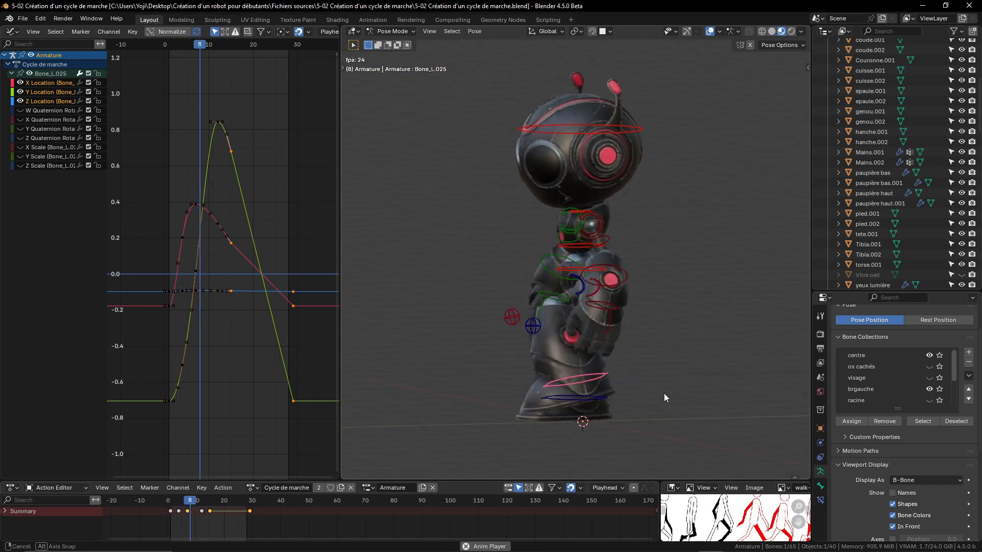
# - Run Pack Islands from the UV menu to pack the robot's UV islands tightly
pyautogui.click(246, 500)
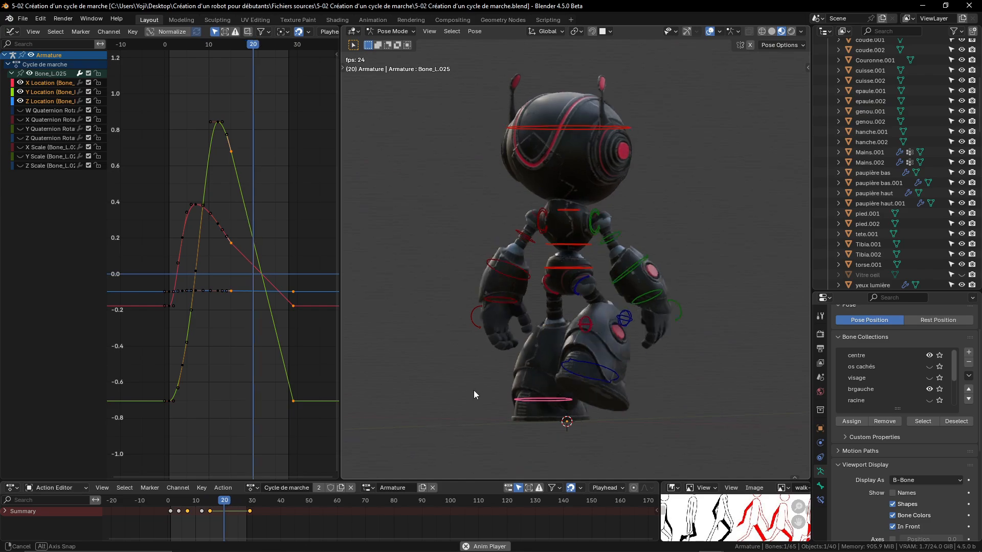
pyautogui.click(201, 500)
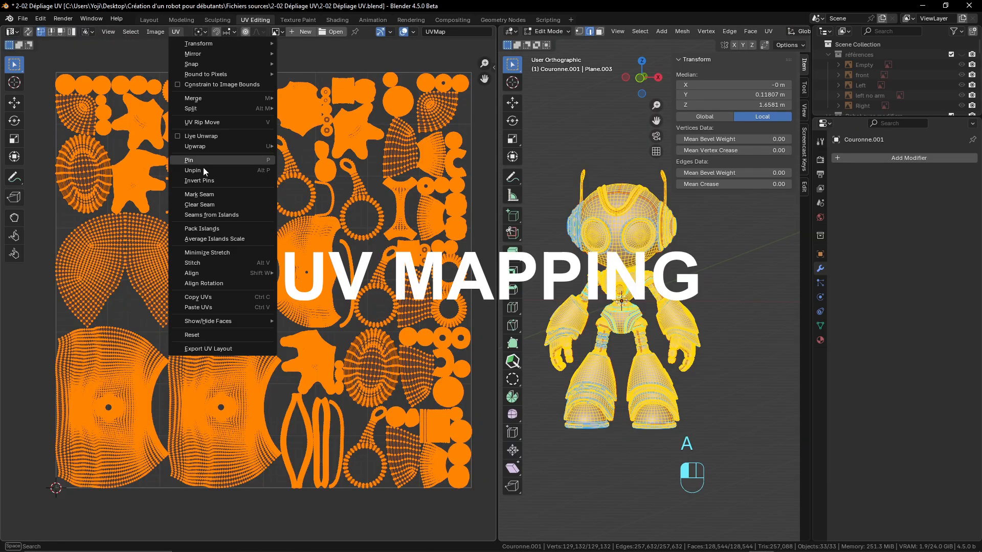
pyautogui.click(201, 228)
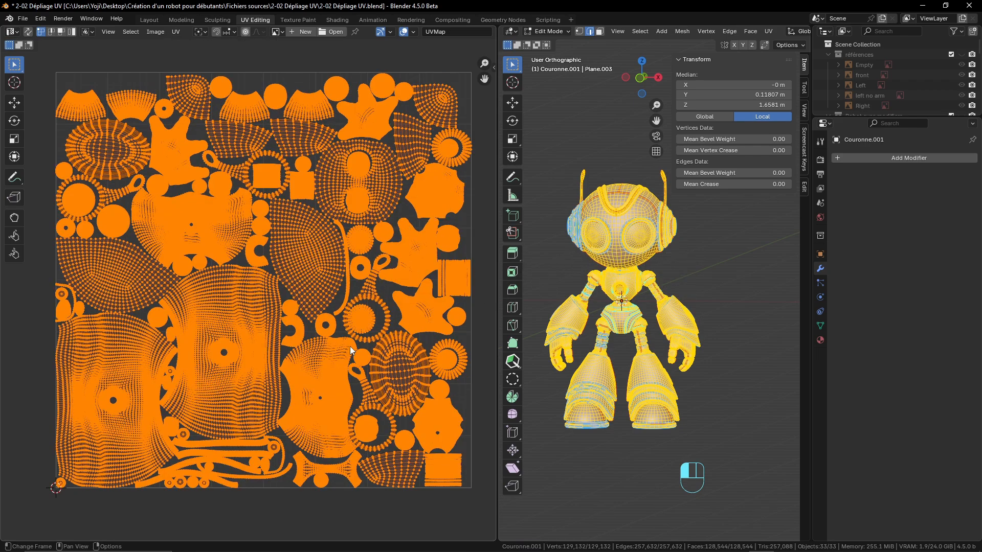
pyautogui.scroll(3)
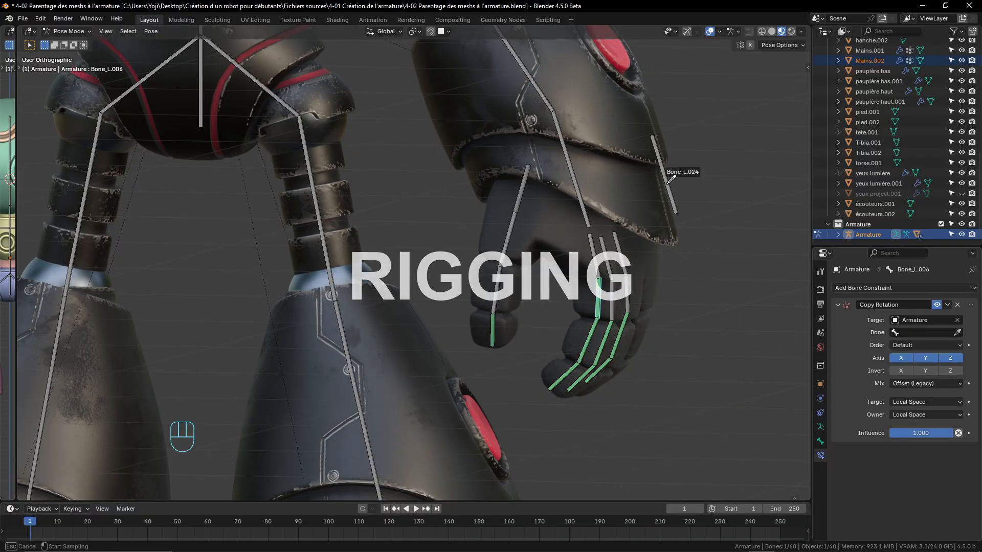
# - Add another finger bone to the Copy Rotation constraint following Bone_L.024
pyautogui.press('r')
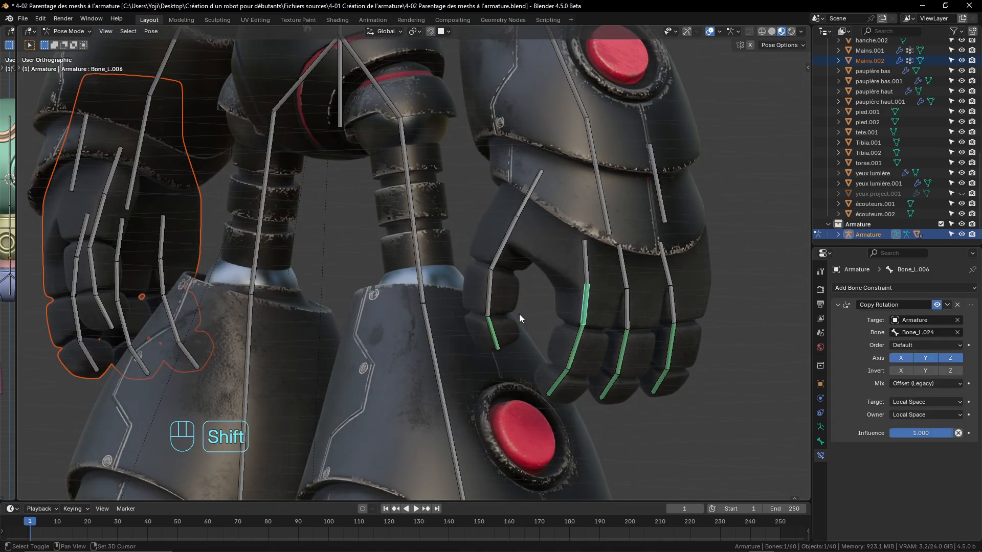
pyautogui.click(968, 305)
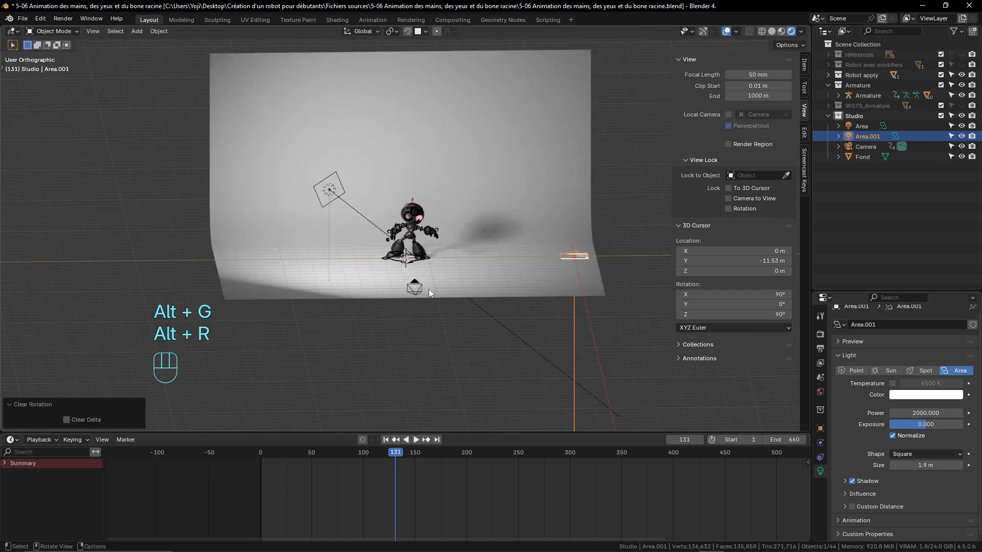
# - Clear the Area.001 light's rotation
pyautogui.press('r')
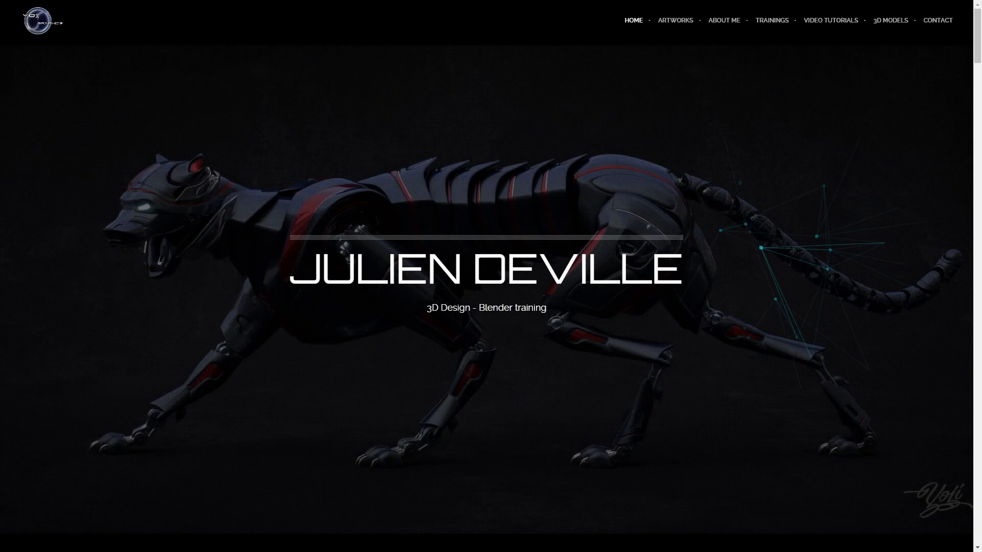
pyautogui.moveTo(717, 333)
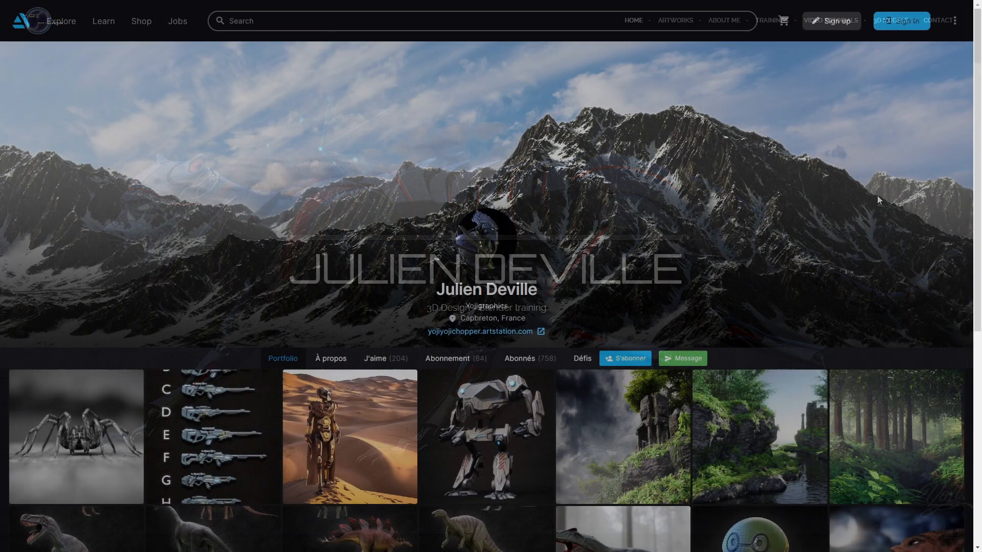
# - Scroll through the author's website, ArtStation, YouTube and Yojigraphics Facebook pages
pyautogui.scroll(3)
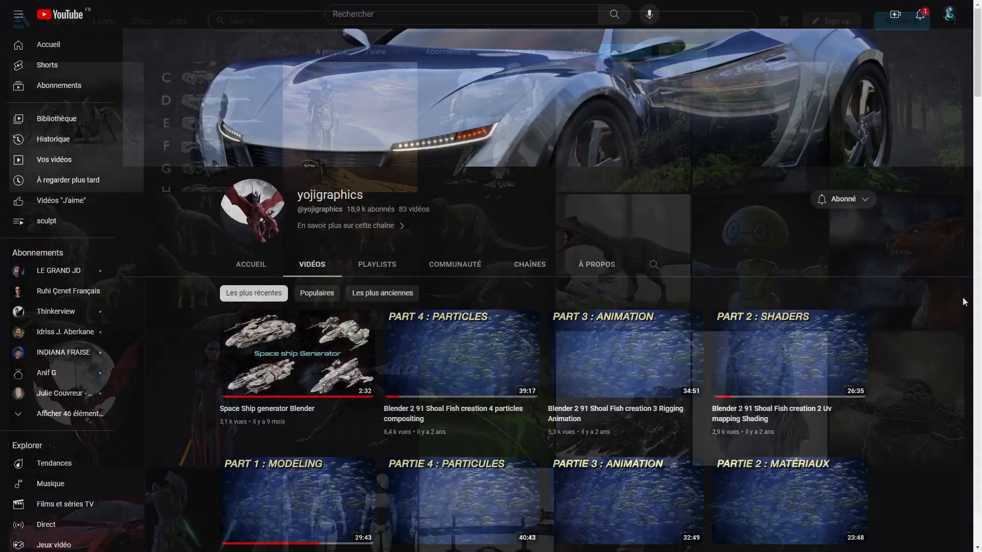
pyautogui.scroll(-3)
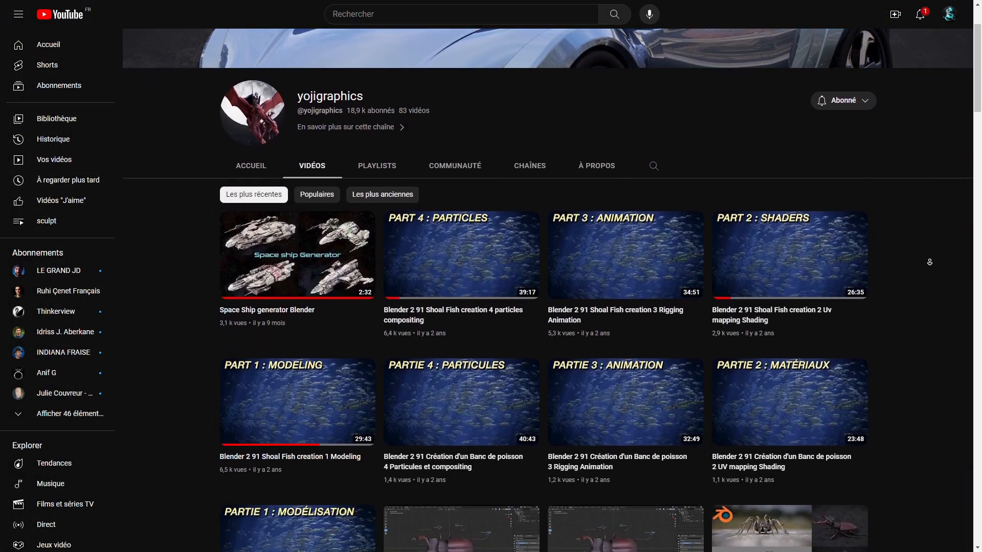
pyautogui.scroll(-3)
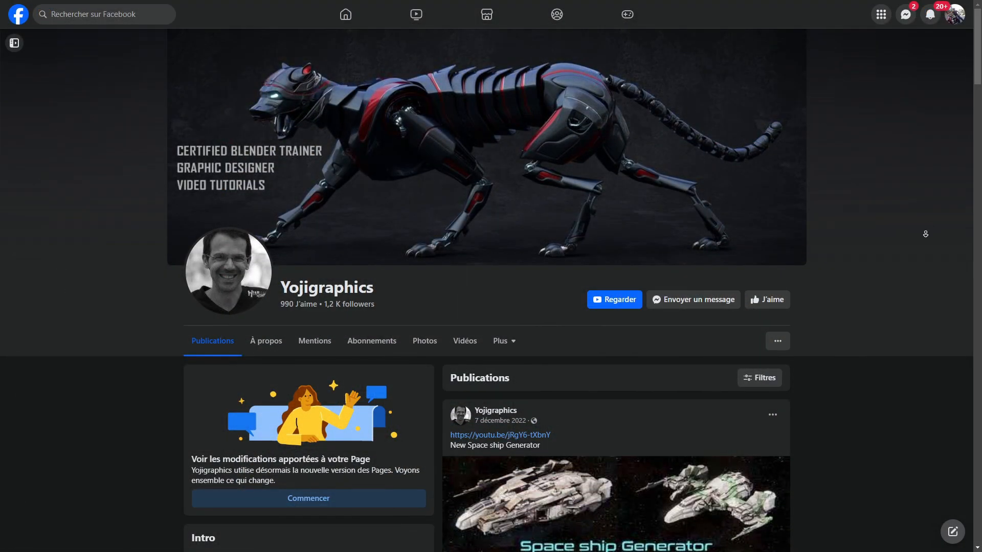
pyautogui.scroll(-3)
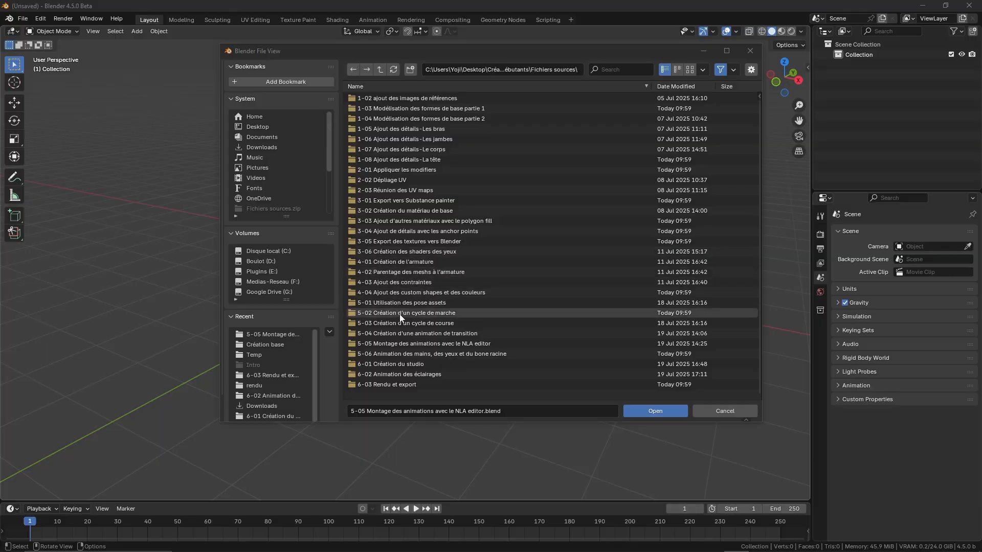
# - Open '4-04 Ajout des custom shapes et des couleurs2.blend' from the 4-04 source folder
pyautogui.doubleClick(418, 293)
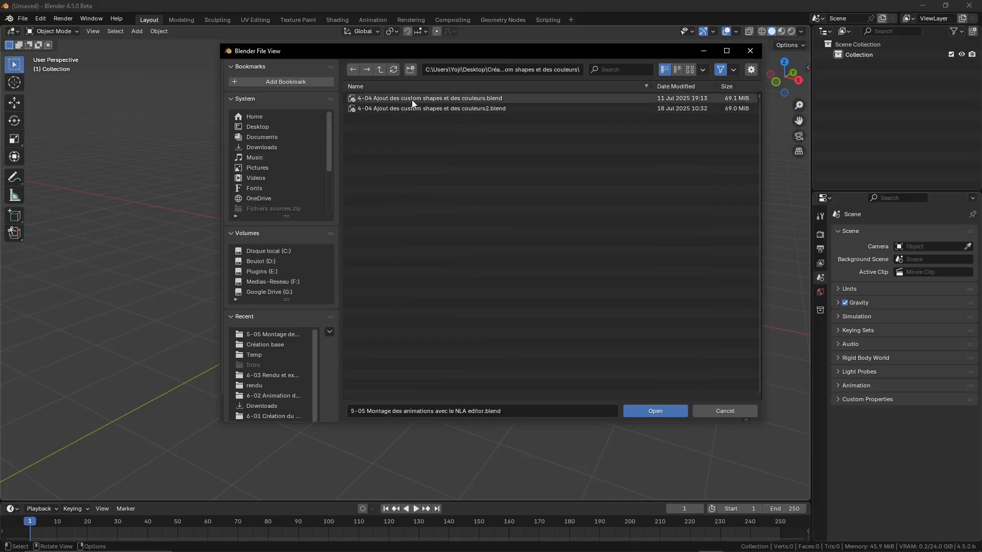
pyautogui.click(655, 411)
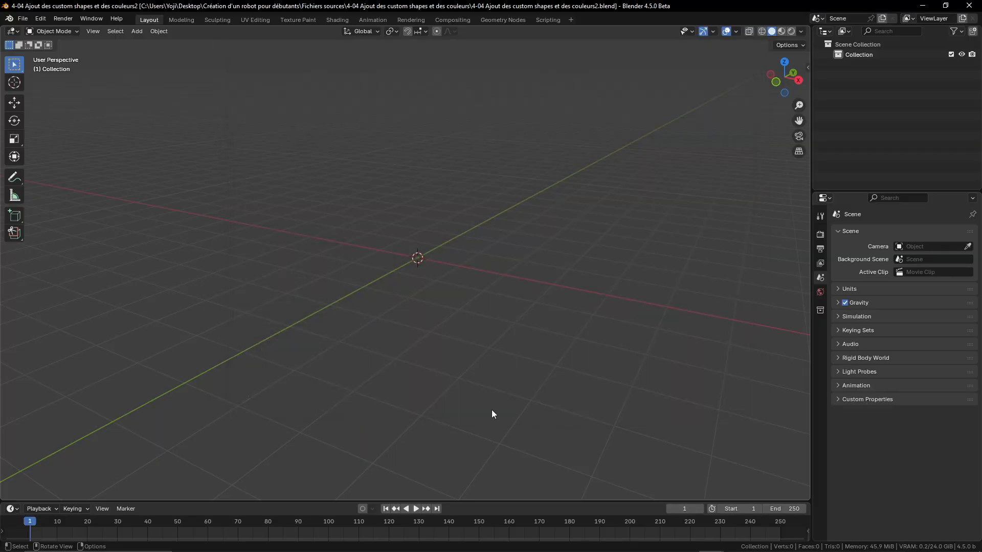